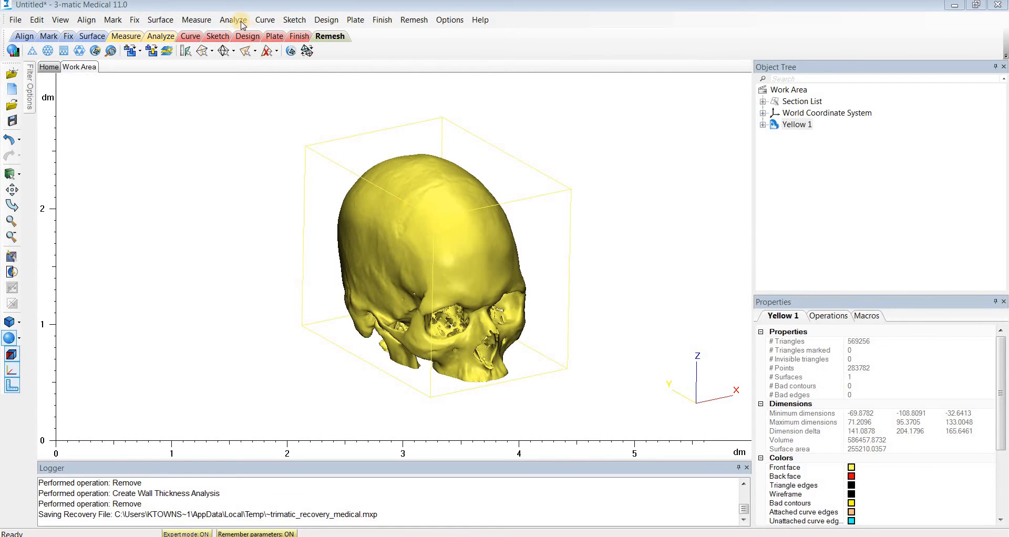
# Create a wall thickness analysis on the Yellow 1 skull part from the Analyze menu
pyautogui.click(233, 19)
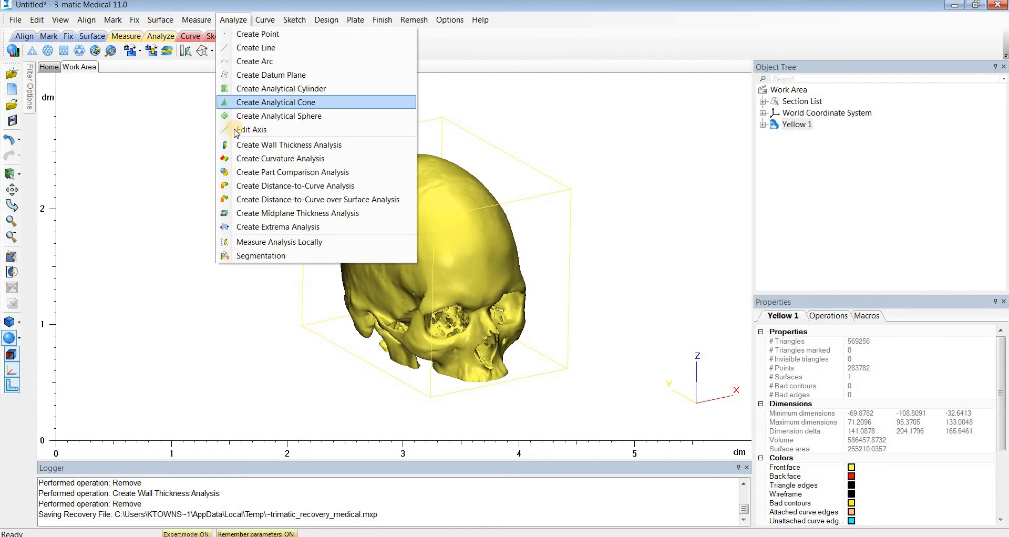
pyautogui.moveTo(302, 149)
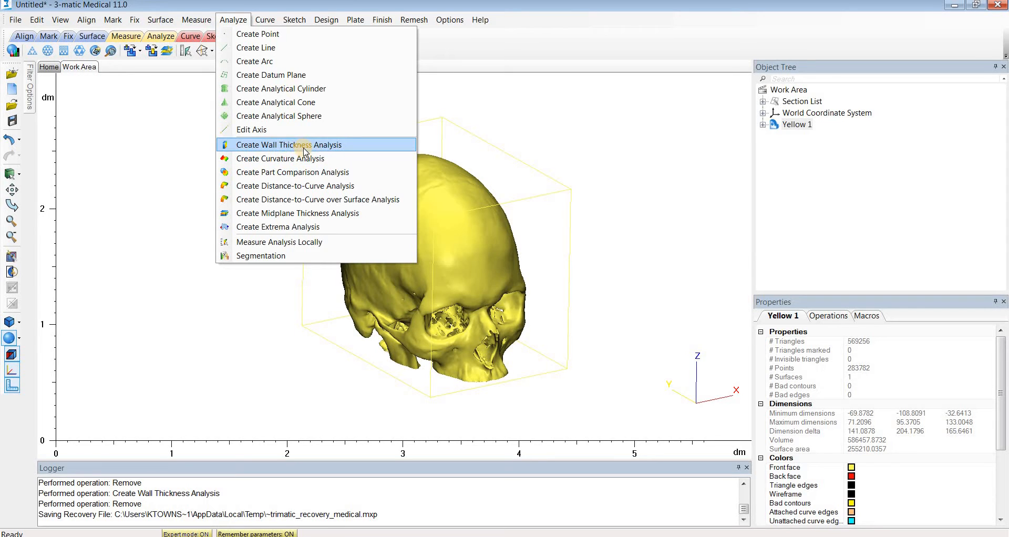
pyautogui.click(295, 144)
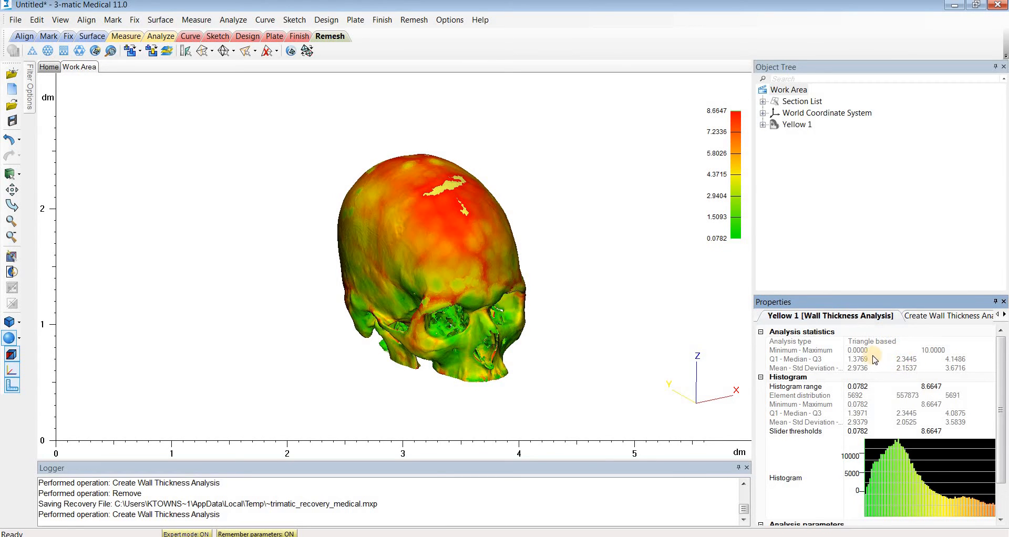
pyautogui.moveTo(861, 355)
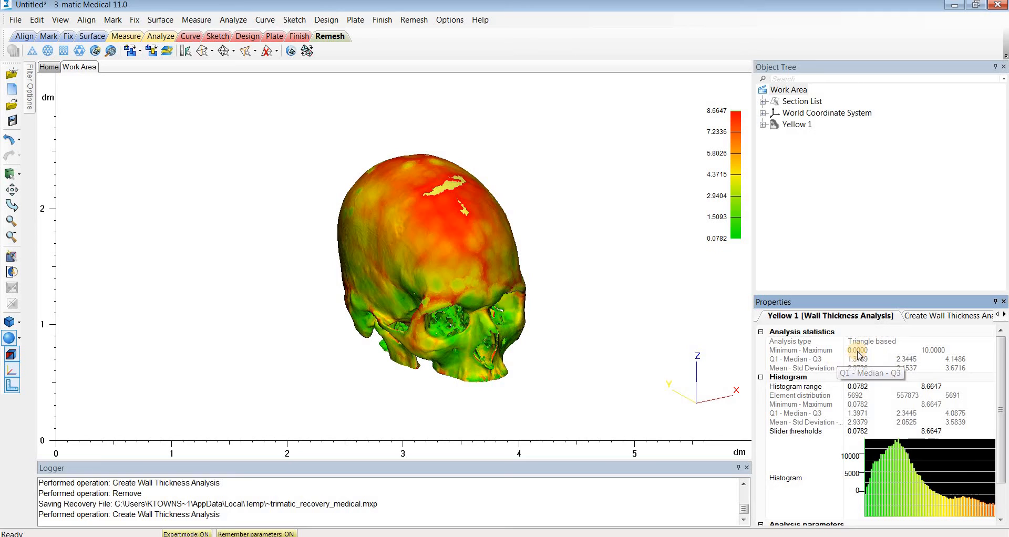
pyautogui.moveTo(917, 354)
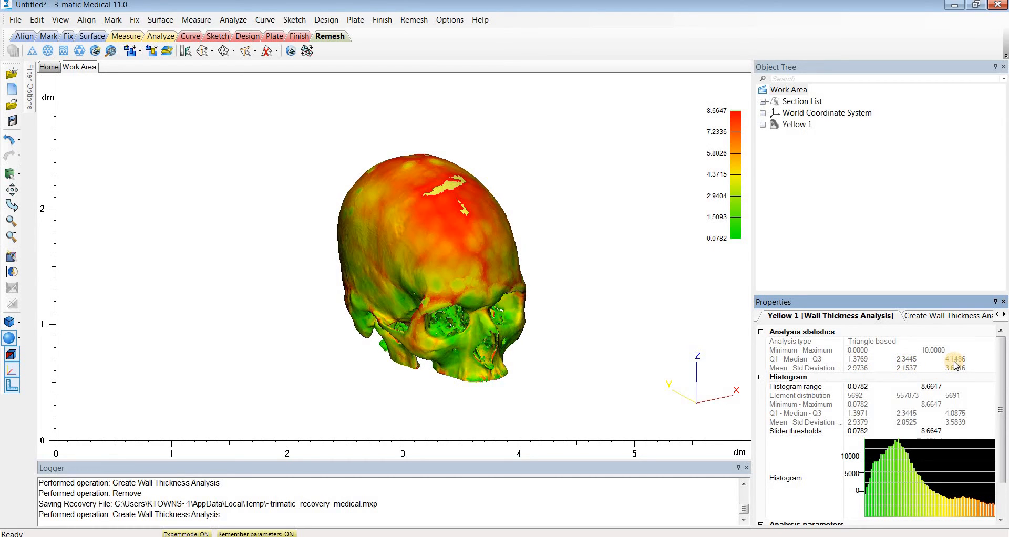
pyautogui.moveTo(861, 376)
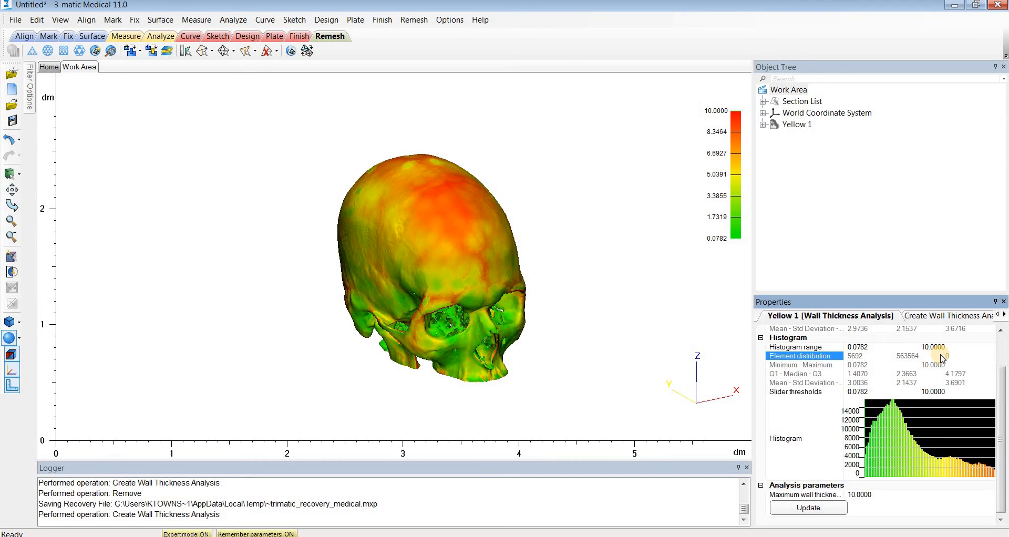
pyautogui.moveTo(939, 379)
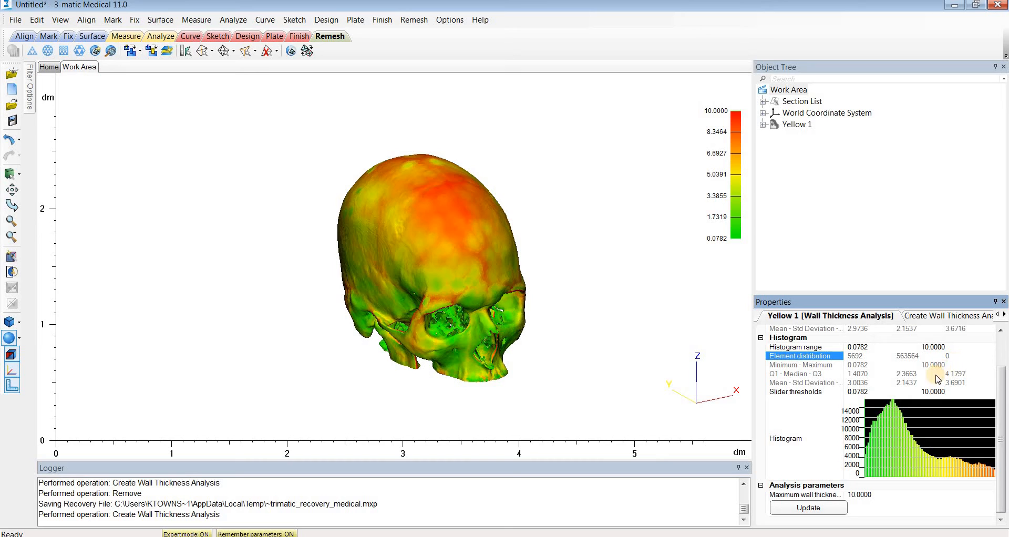
pyautogui.moveTo(886, 420)
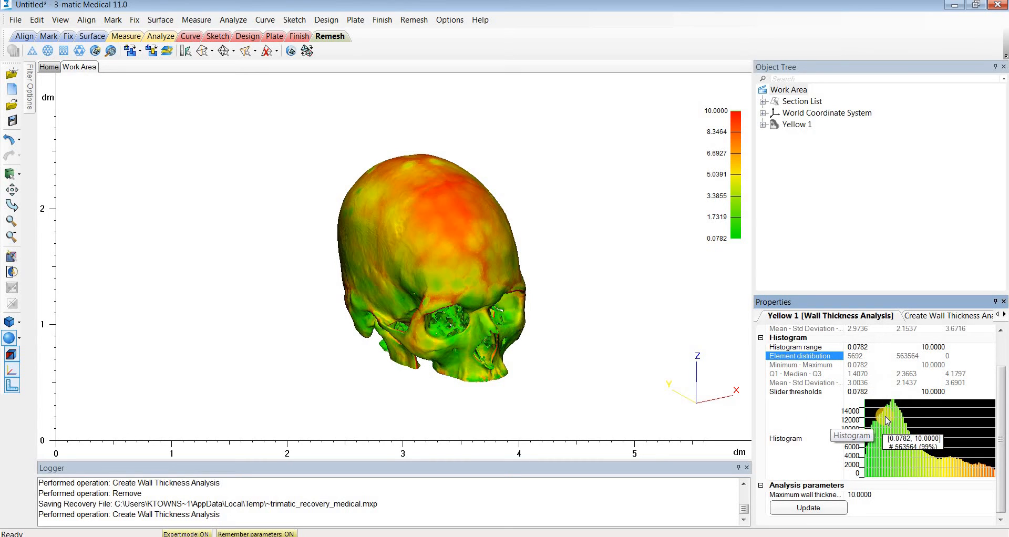
pyautogui.moveTo(930, 463)
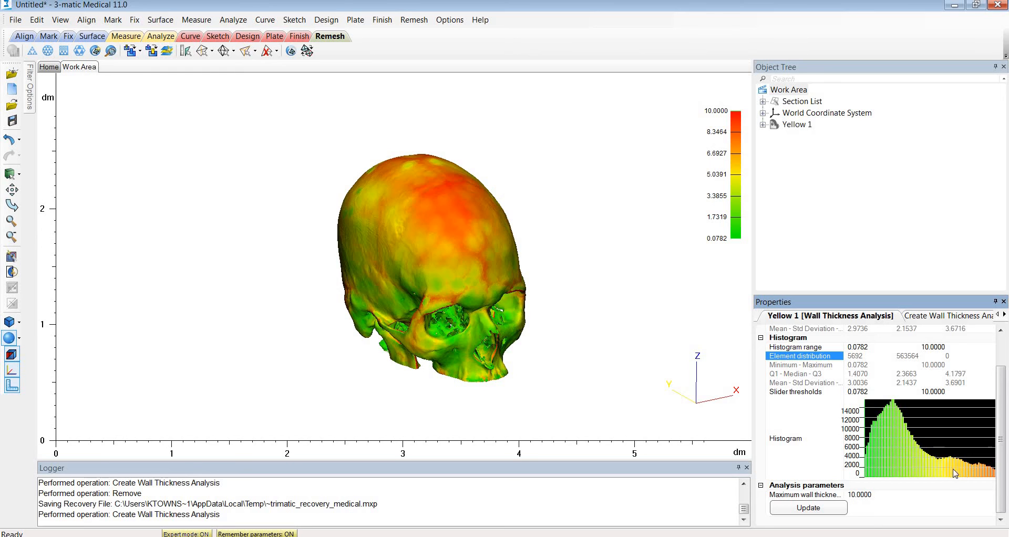
# Probe local thickness readings (e.g. 5.49, 7.97, 5.94) on the skull and orbit to its left side
pyautogui.click(452, 205)
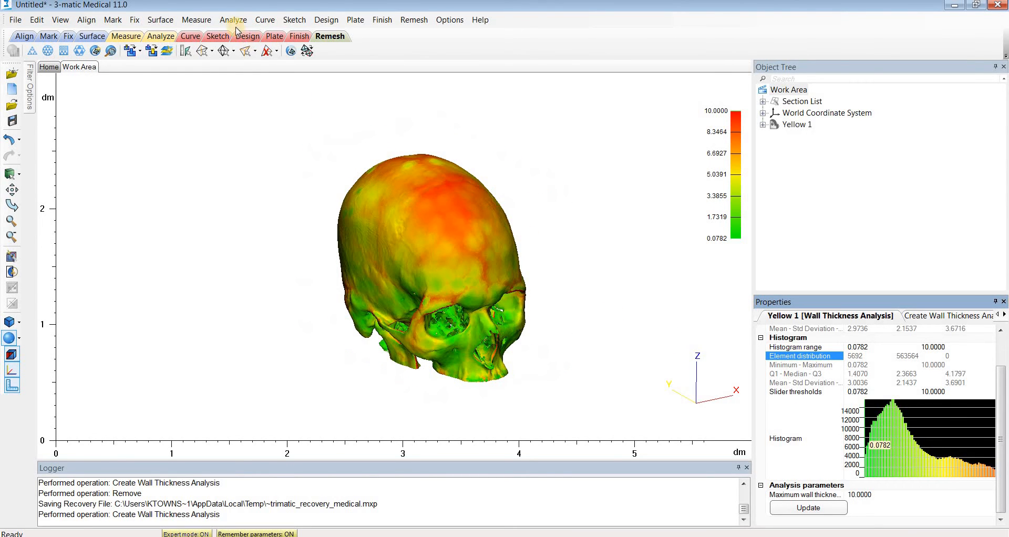
pyautogui.click(233, 19)
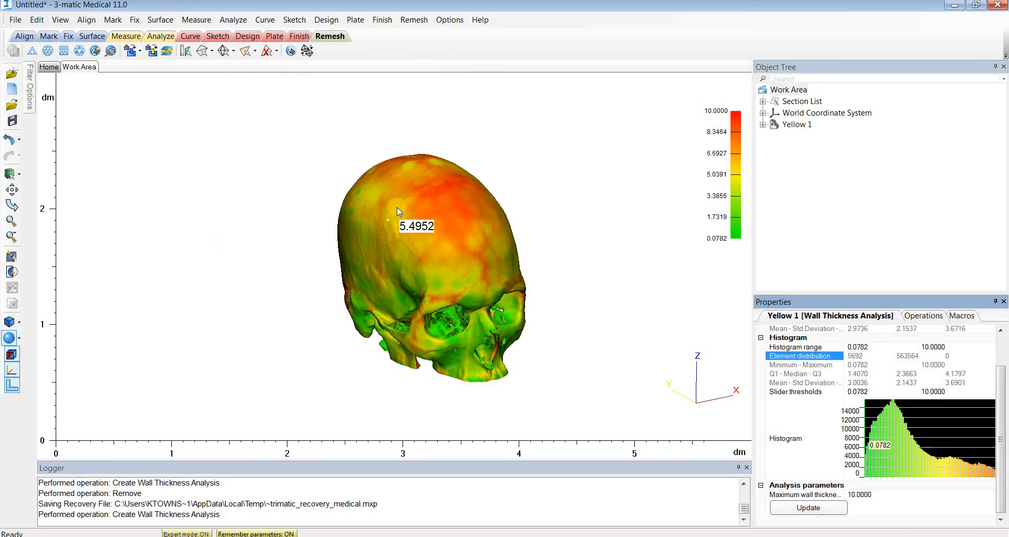
pyautogui.click(446, 237)
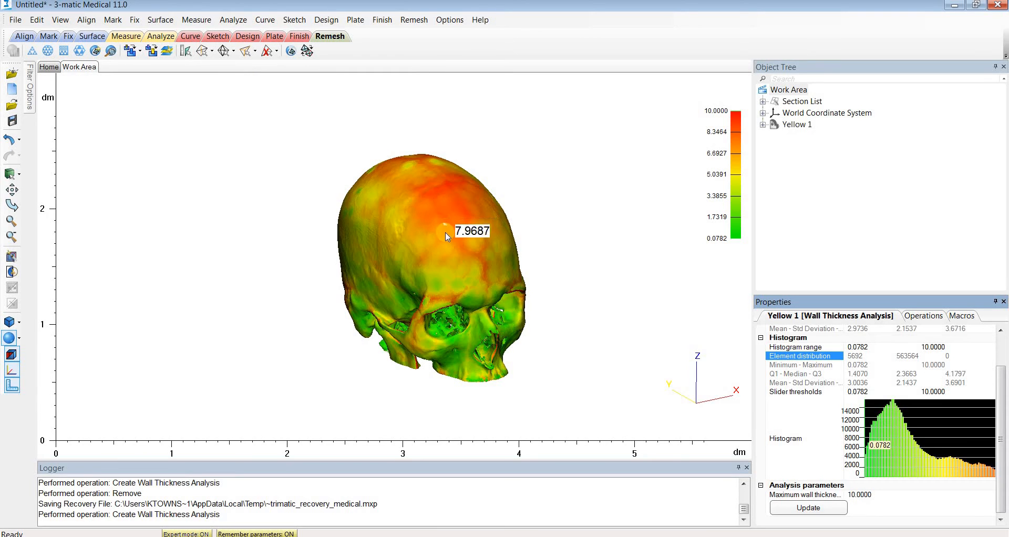
pyautogui.moveTo(491, 221)
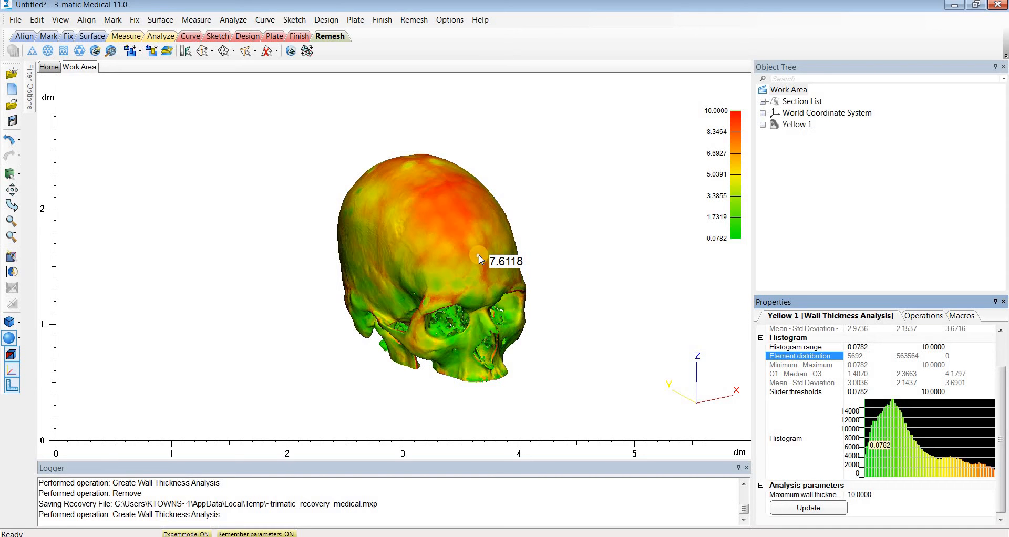
pyautogui.moveTo(479, 260); pyautogui.dragTo(518, 248)
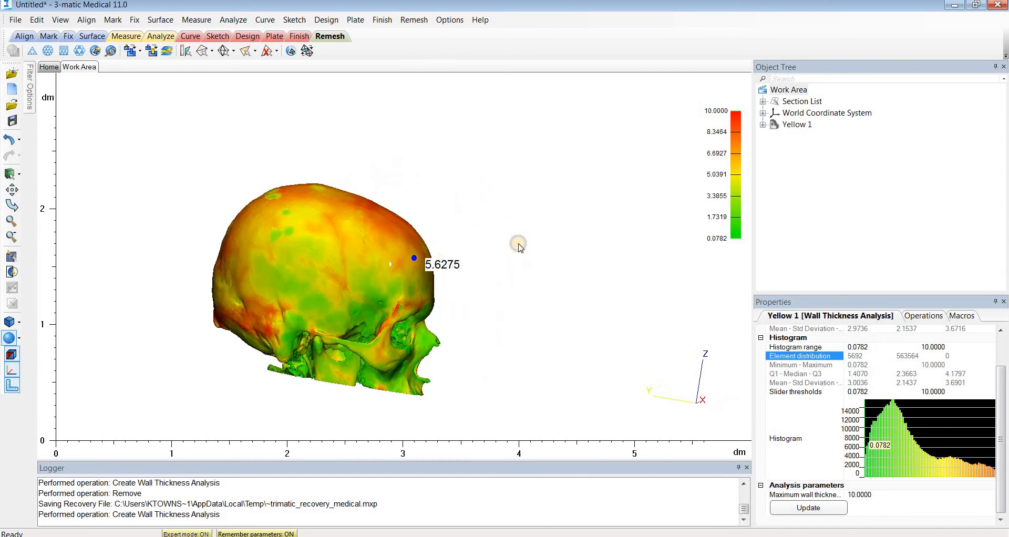
pyautogui.moveTo(518, 248); pyautogui.dragTo(411, 273)
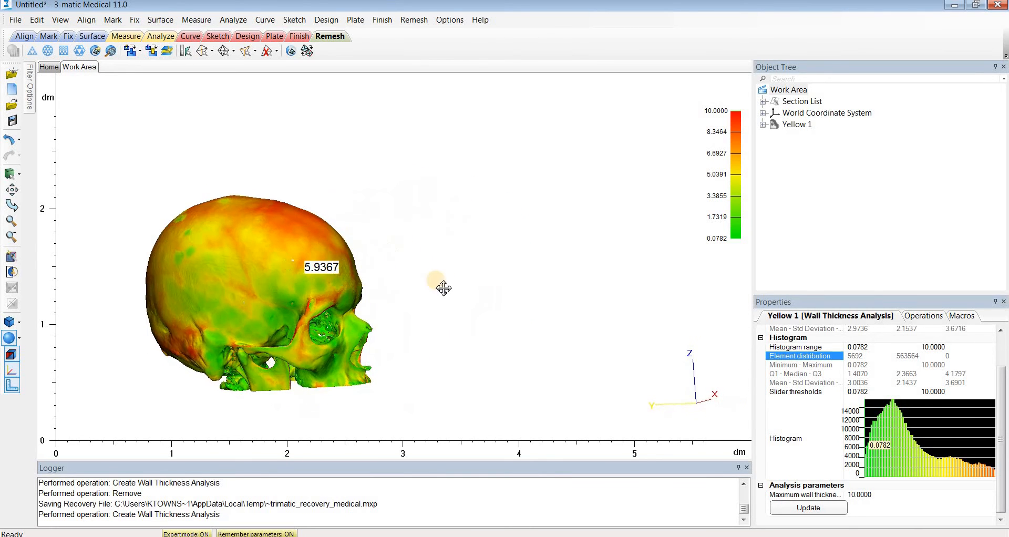
# Segment the thickness map into 10 absolute bands so the scale runs 0 to 10
pyautogui.click(234, 19)
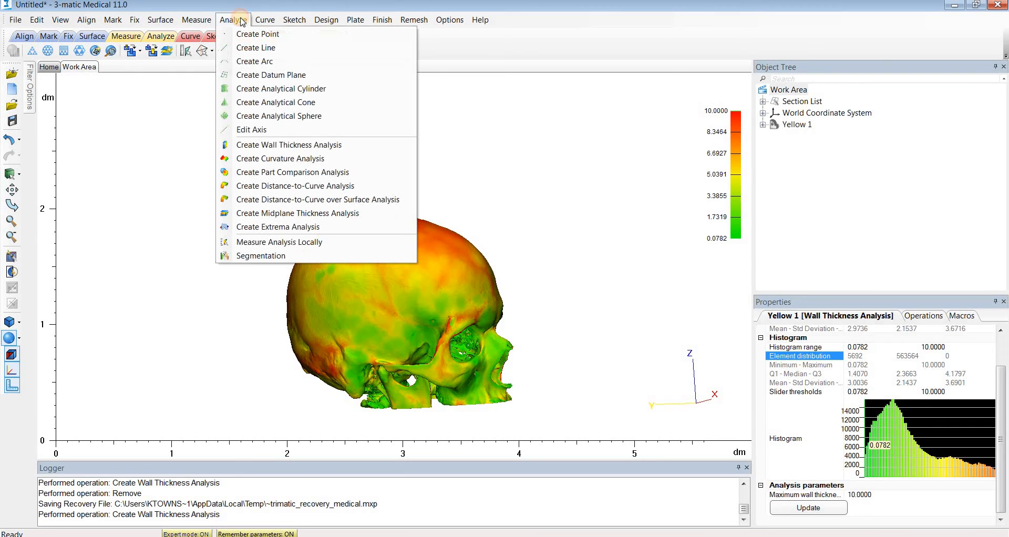
pyautogui.moveTo(261, 256)
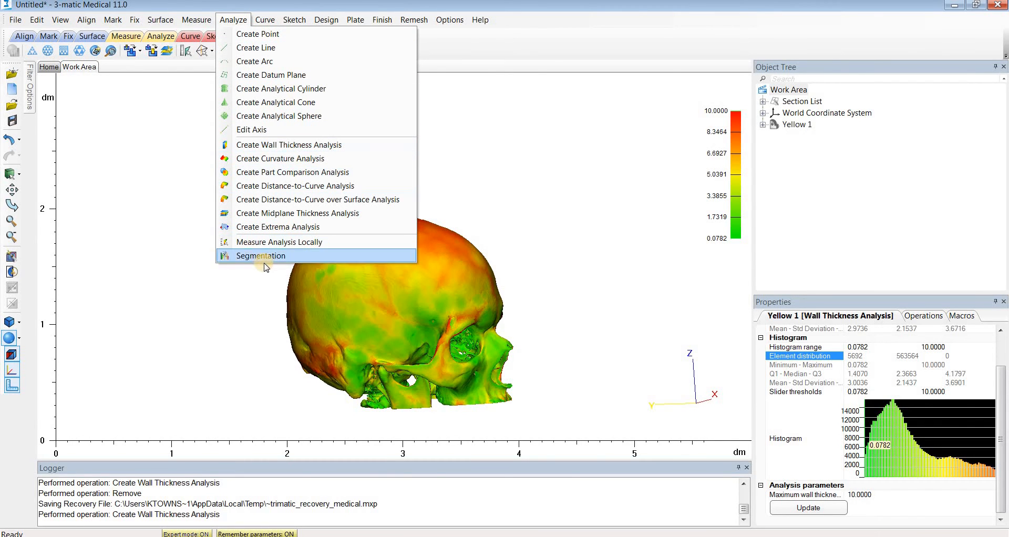
pyautogui.click(260, 256)
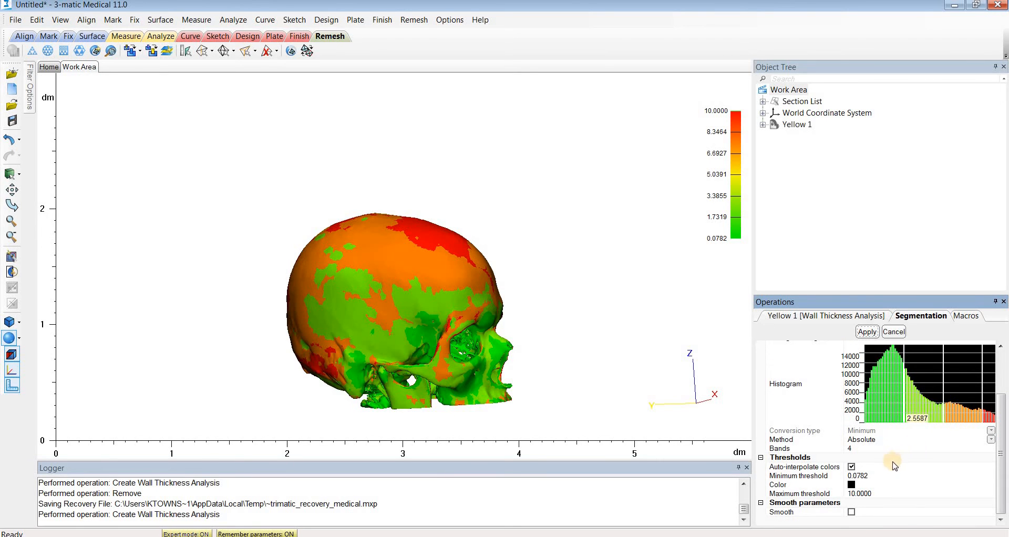
pyautogui.moveTo(867, 453)
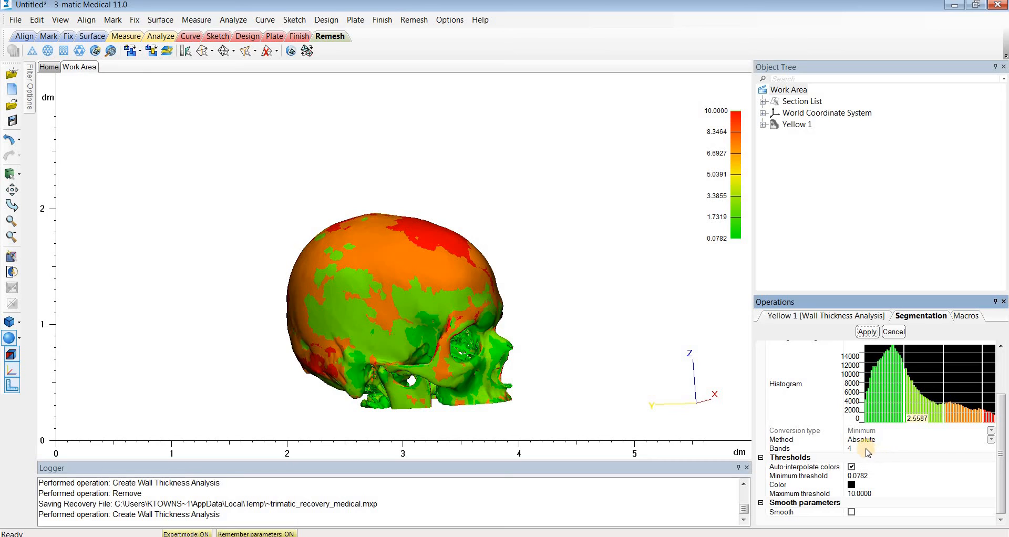
pyautogui.moveTo(878, 455)
pyautogui.write('10')
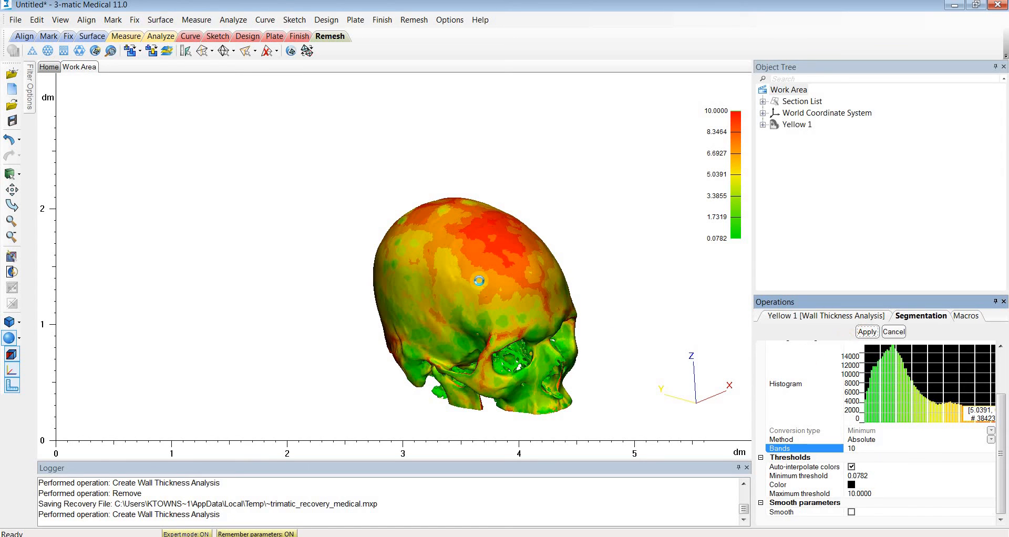
pyautogui.click(866, 331)
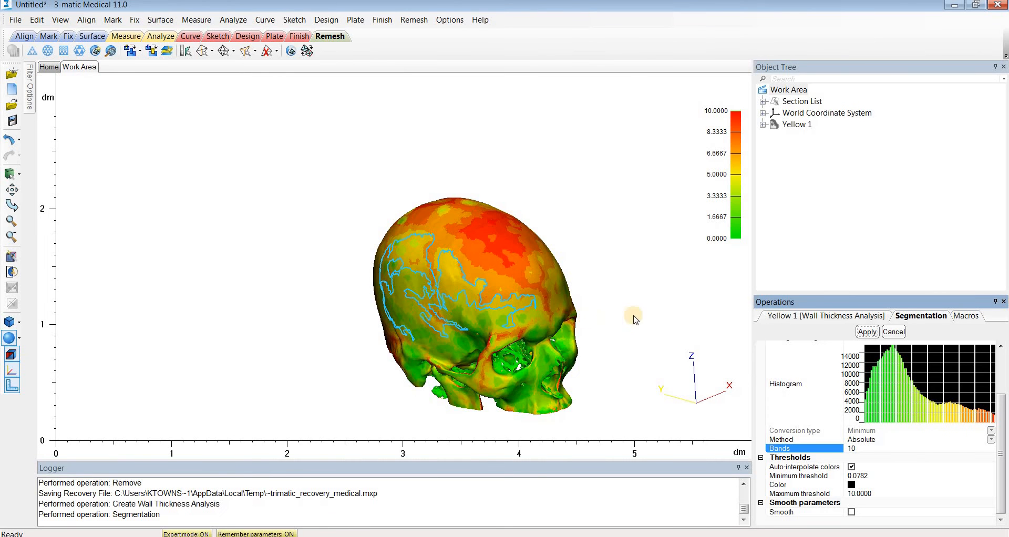
# Hide the Wall Thickness Analysis under Yellow 1's Analysis List in the Object Tree
pyautogui.click(866, 331)
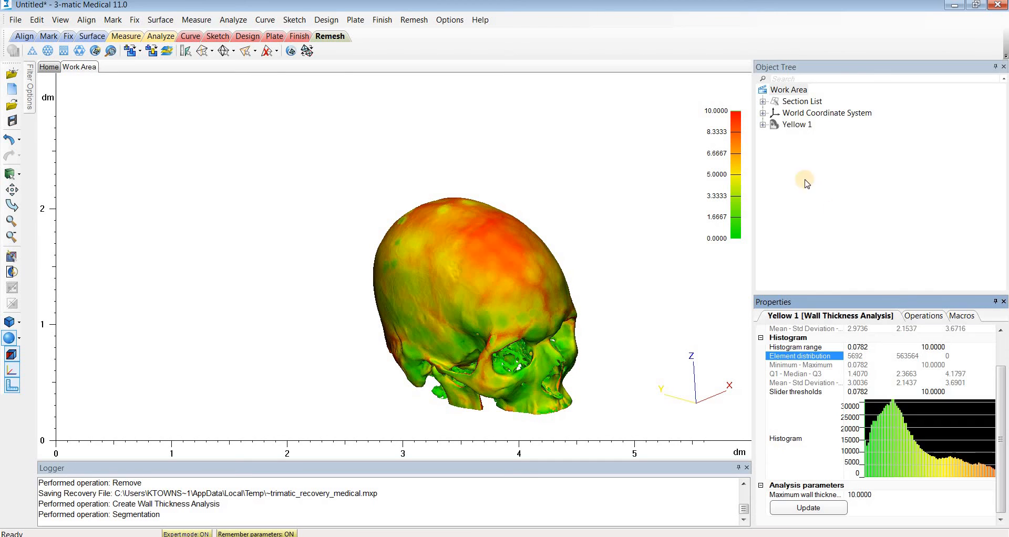
pyautogui.moveTo(763, 128)
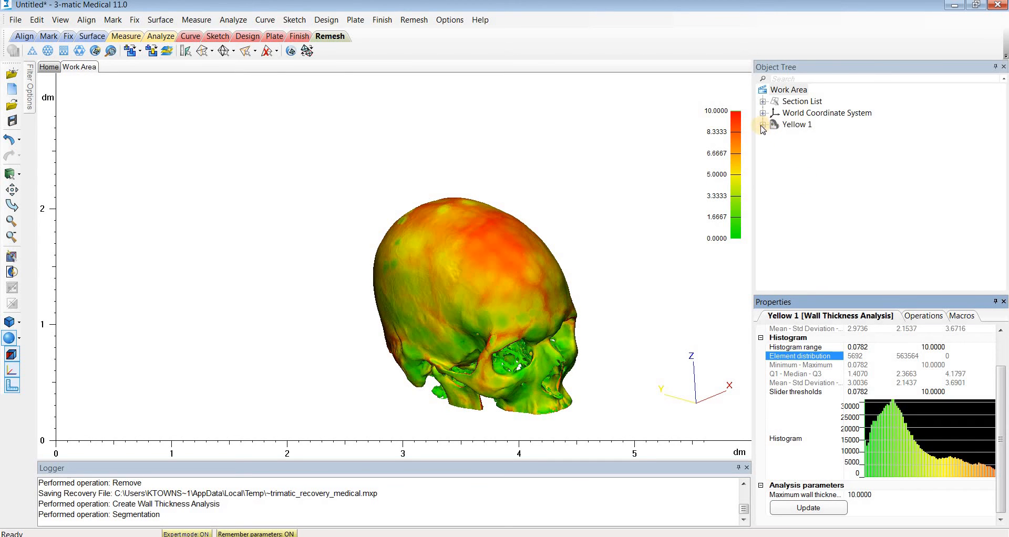
pyautogui.click(763, 124)
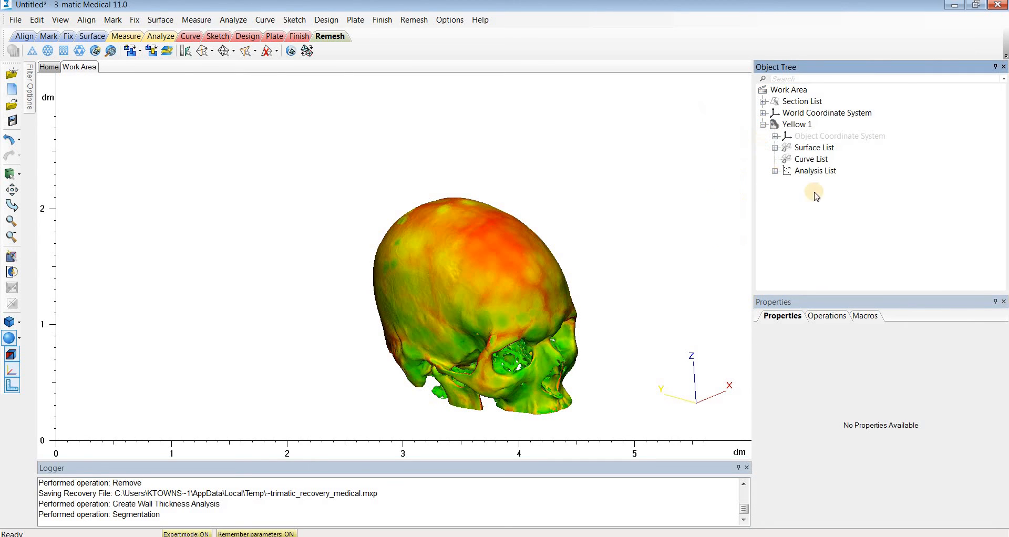
pyautogui.click(775, 171)
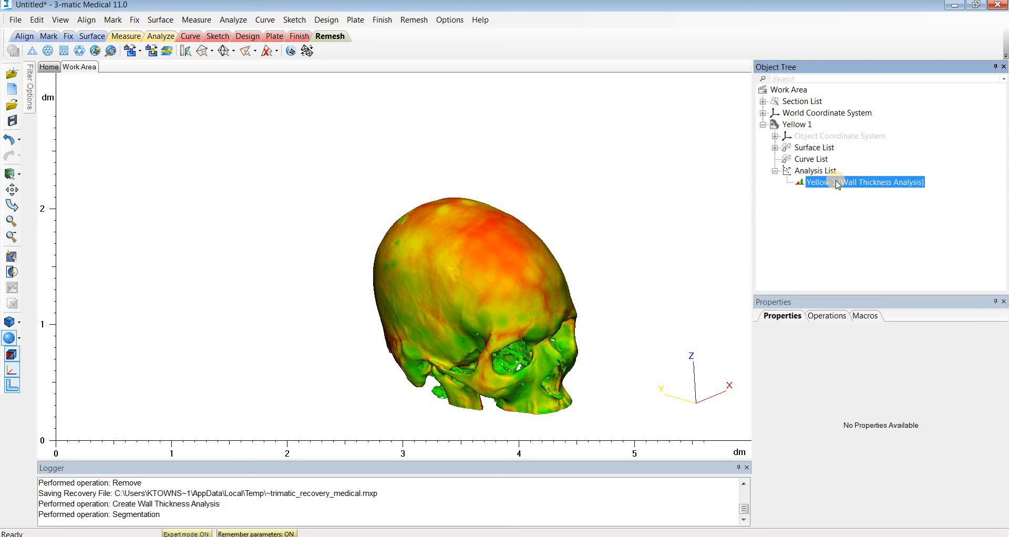
pyautogui.click(862, 182)
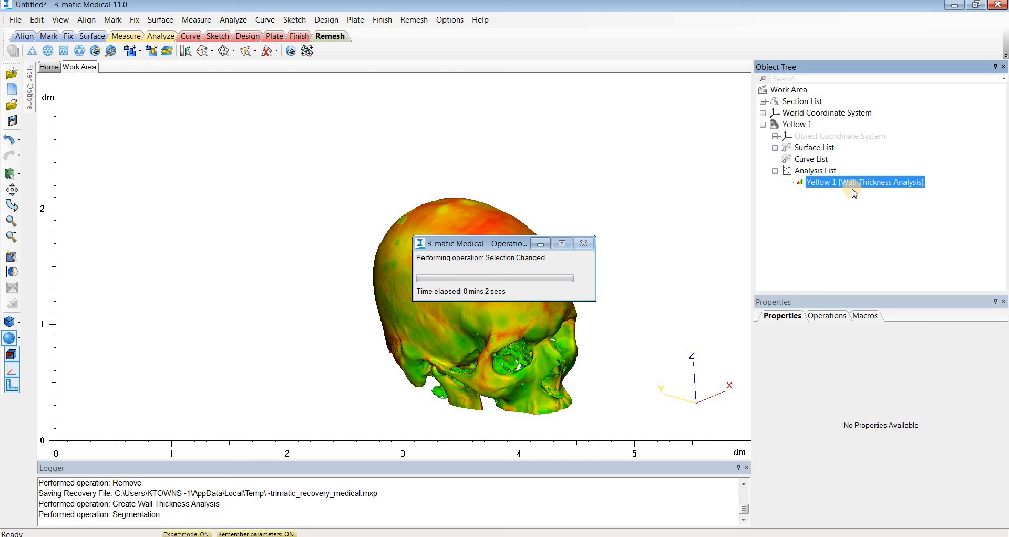
pyautogui.rightClick(864, 182)
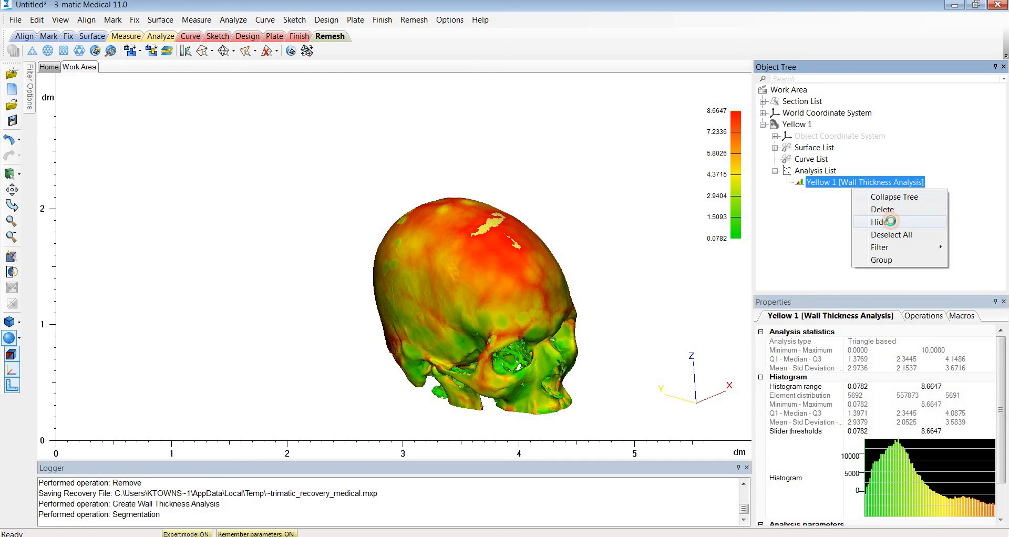
pyautogui.click(878, 222)
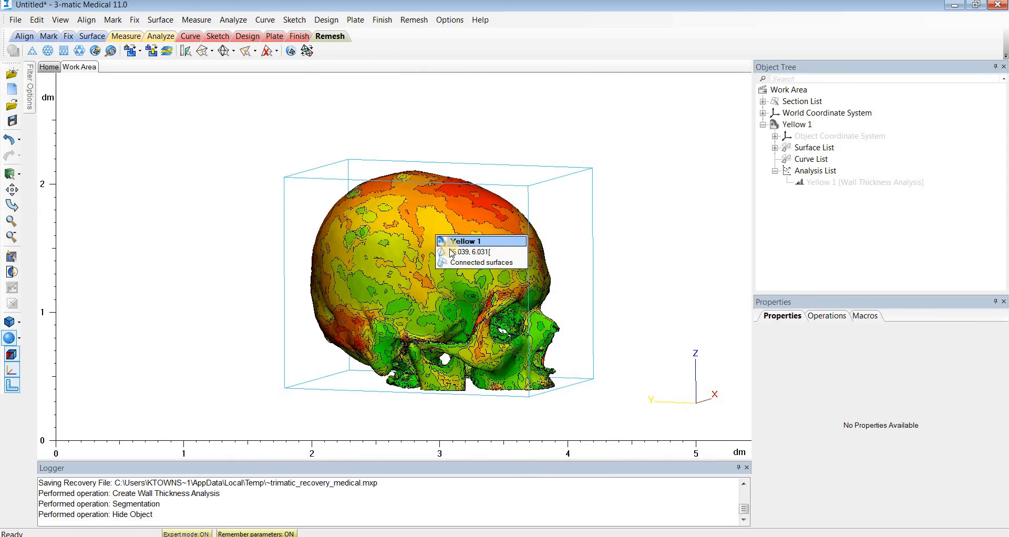
# Inspect the 5.039 to 6.031 band surface, then collapse the Yellow 1 hierarchy
pyautogui.click(776, 147)
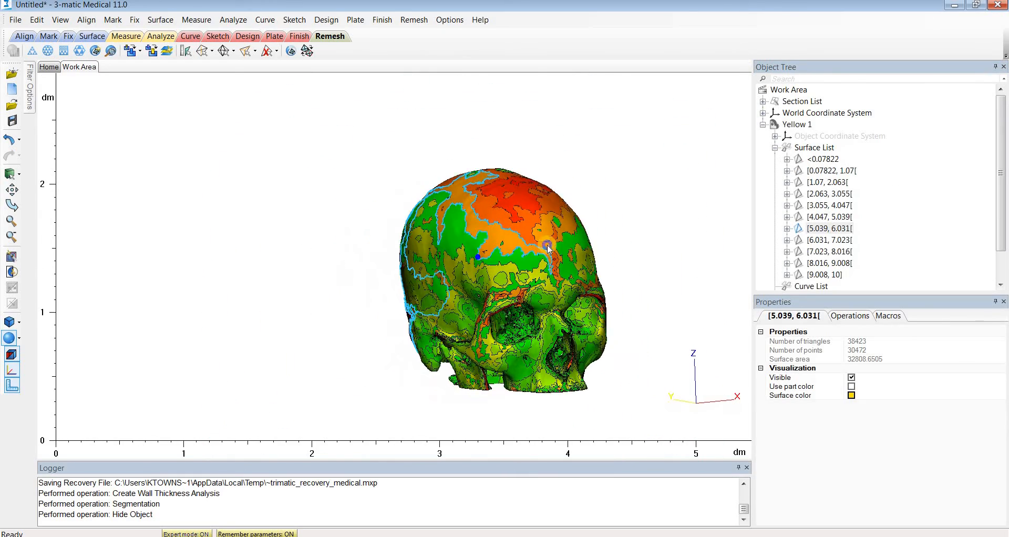
pyautogui.click(763, 124)
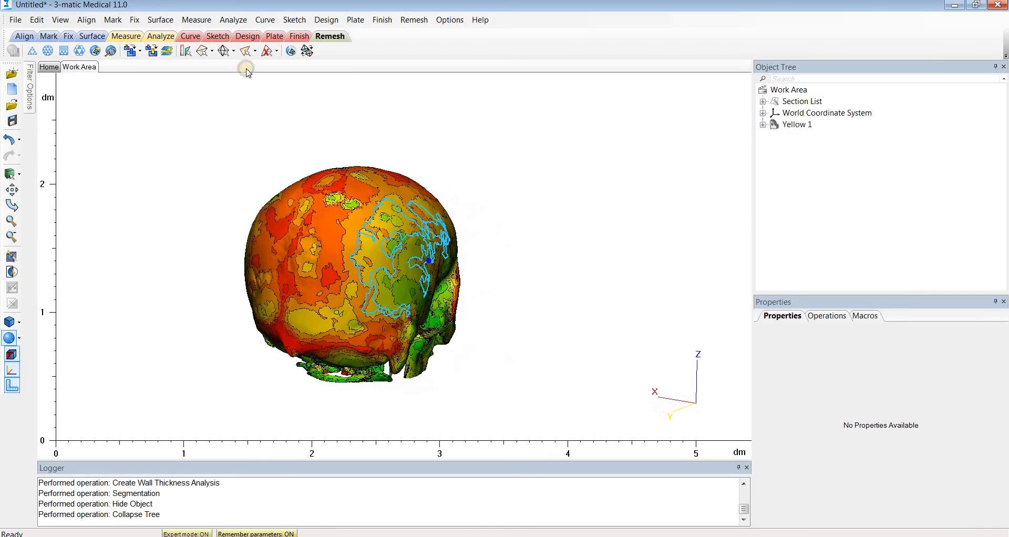
# Export the skull as STL-archive.zpr split by surface, overwriting the existing file
pyautogui.click(13, 18)
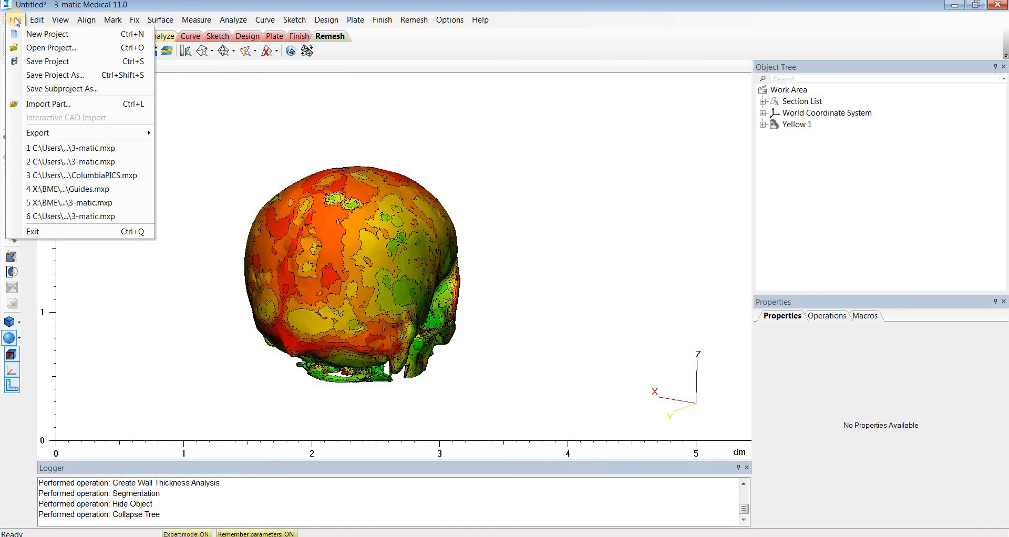
pyautogui.click(37, 132)
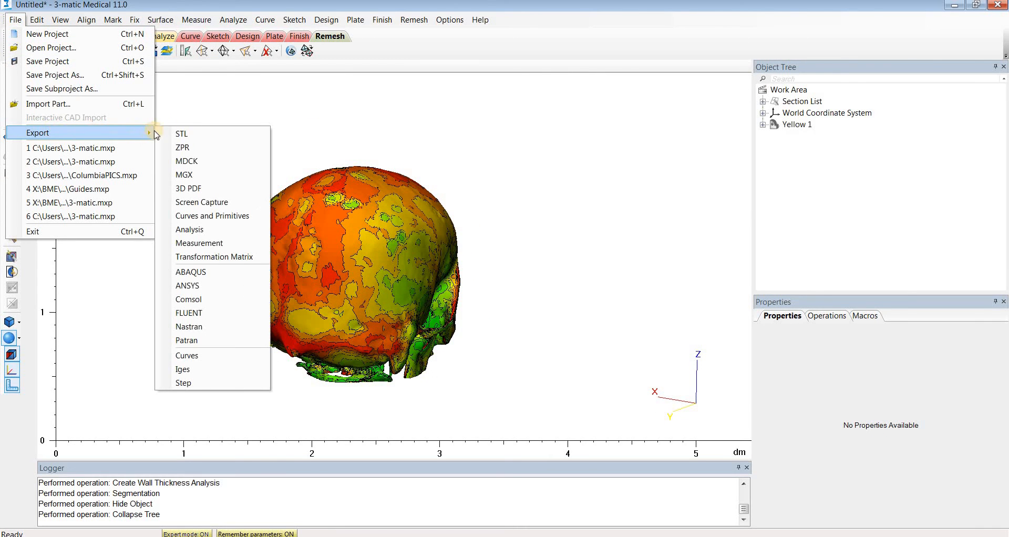
pyautogui.click(183, 147)
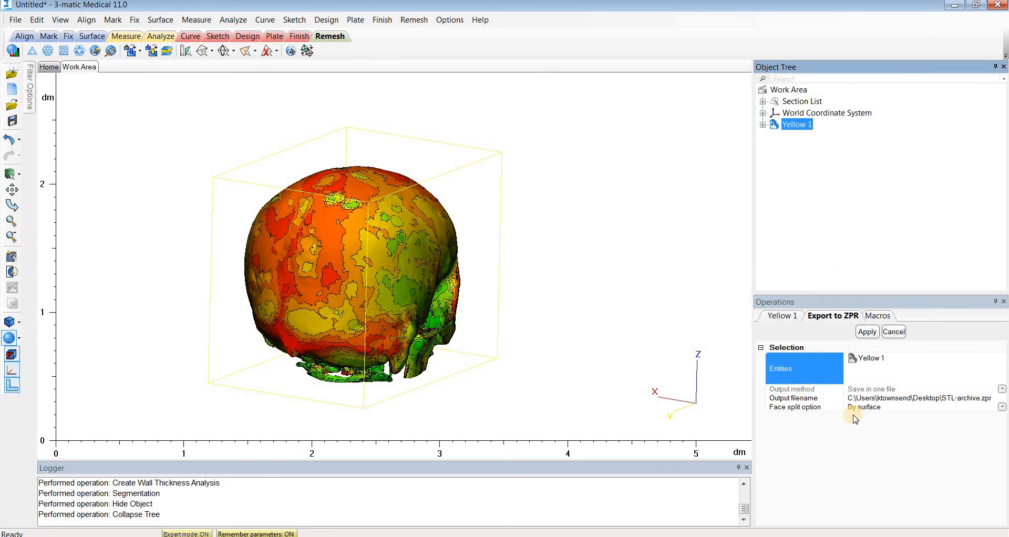
pyautogui.moveTo(898, 414)
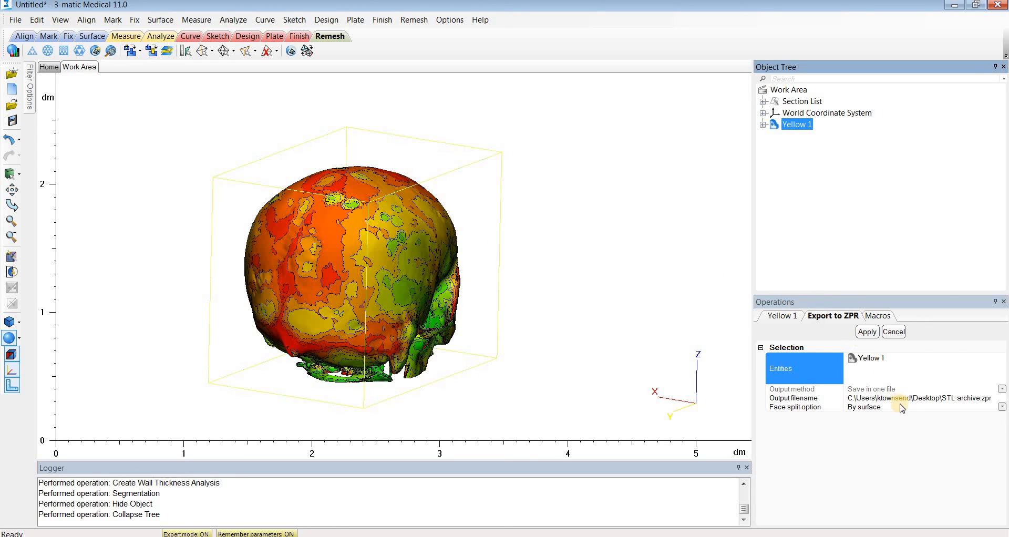
pyautogui.click(866, 331)
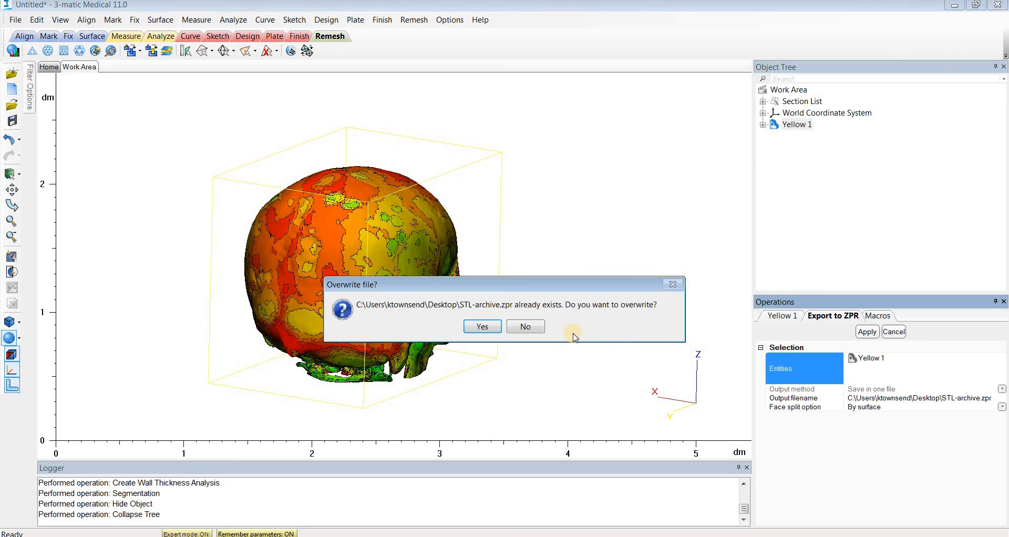
pyautogui.click(481, 326)
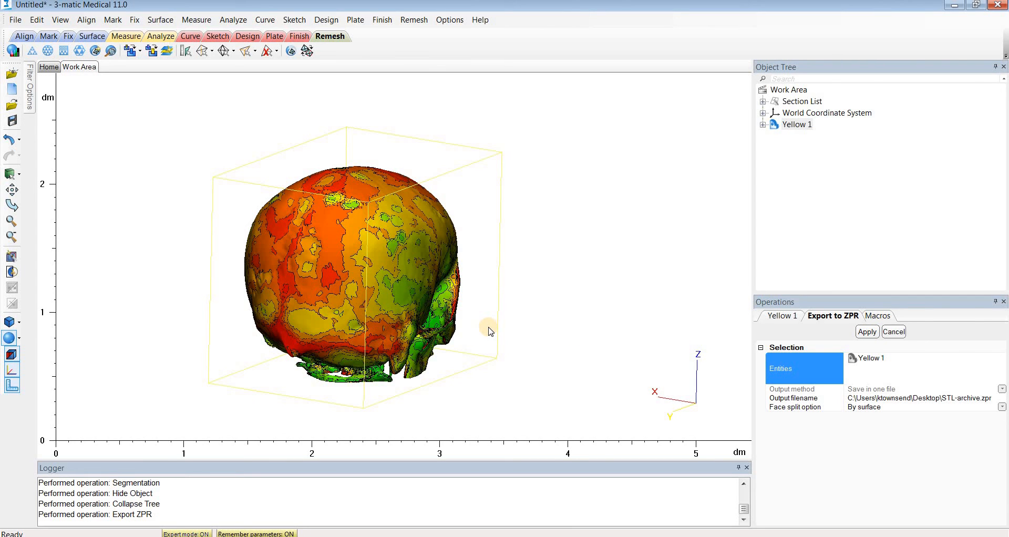